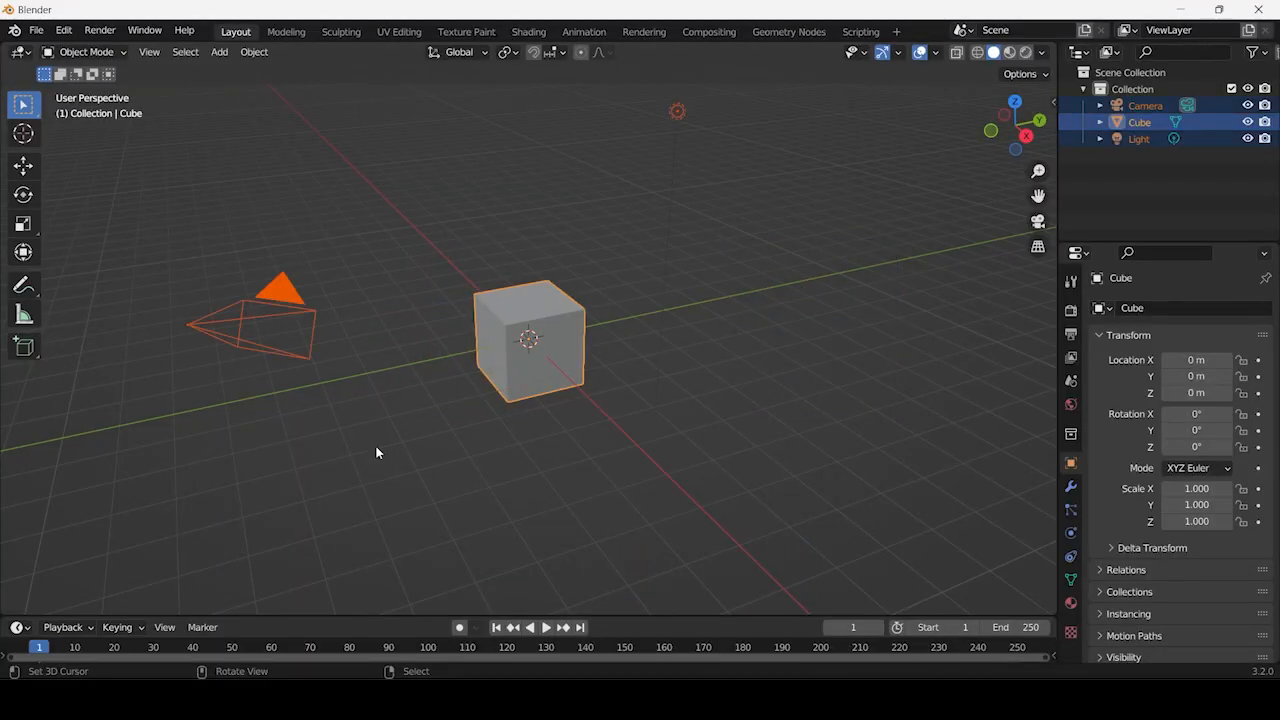
Delete the default cube, camera and light to empty the scene.
click(377, 452)
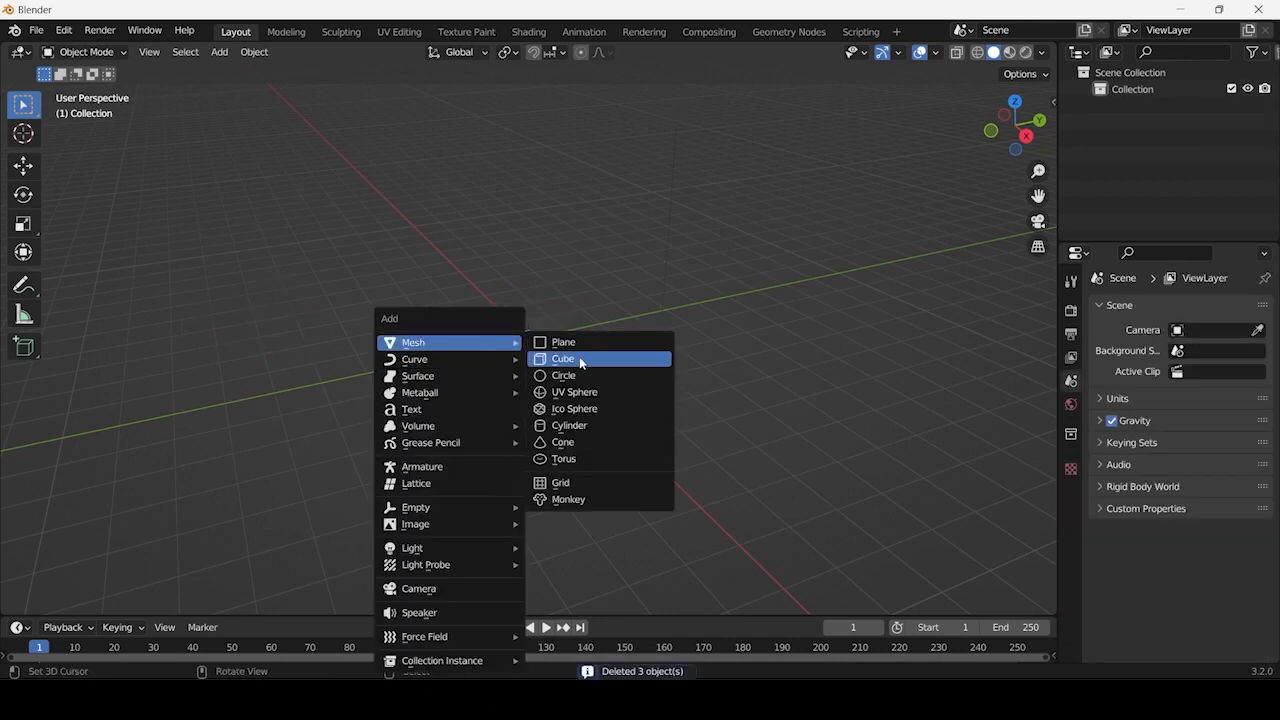
Add a new cube and create its first material plus additional material slots.
click(563, 358)
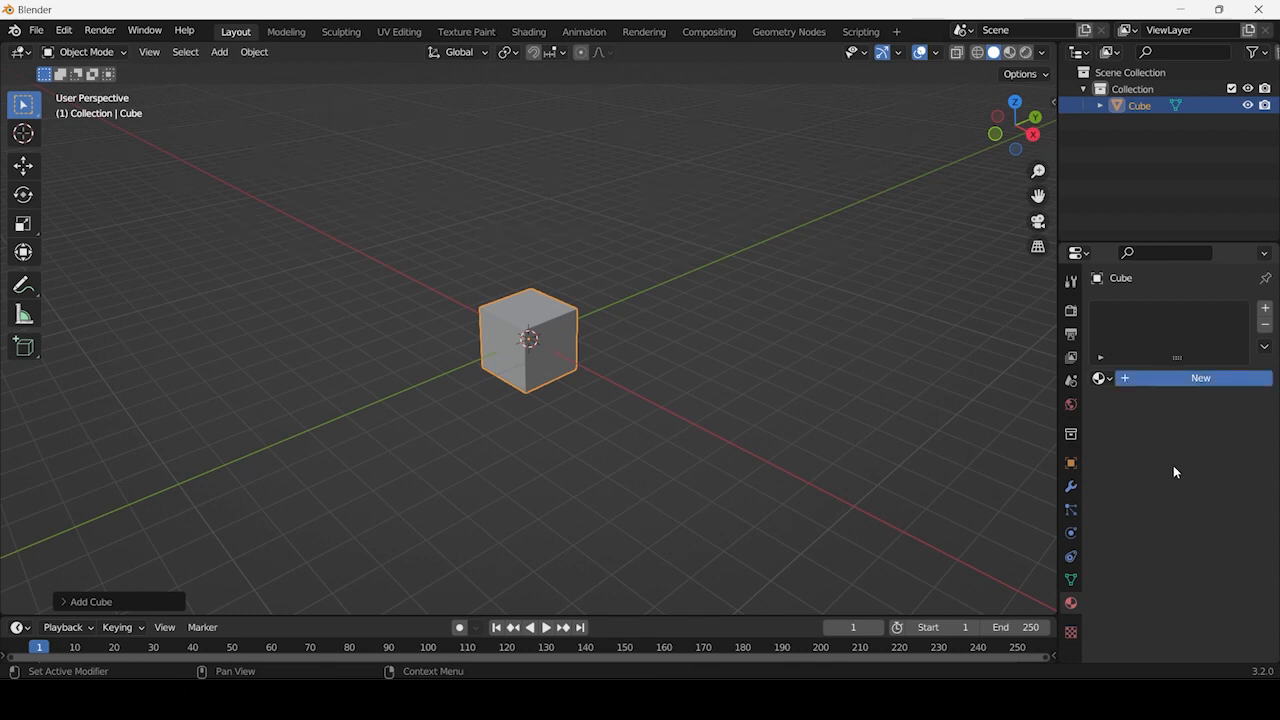
click(1199, 377)
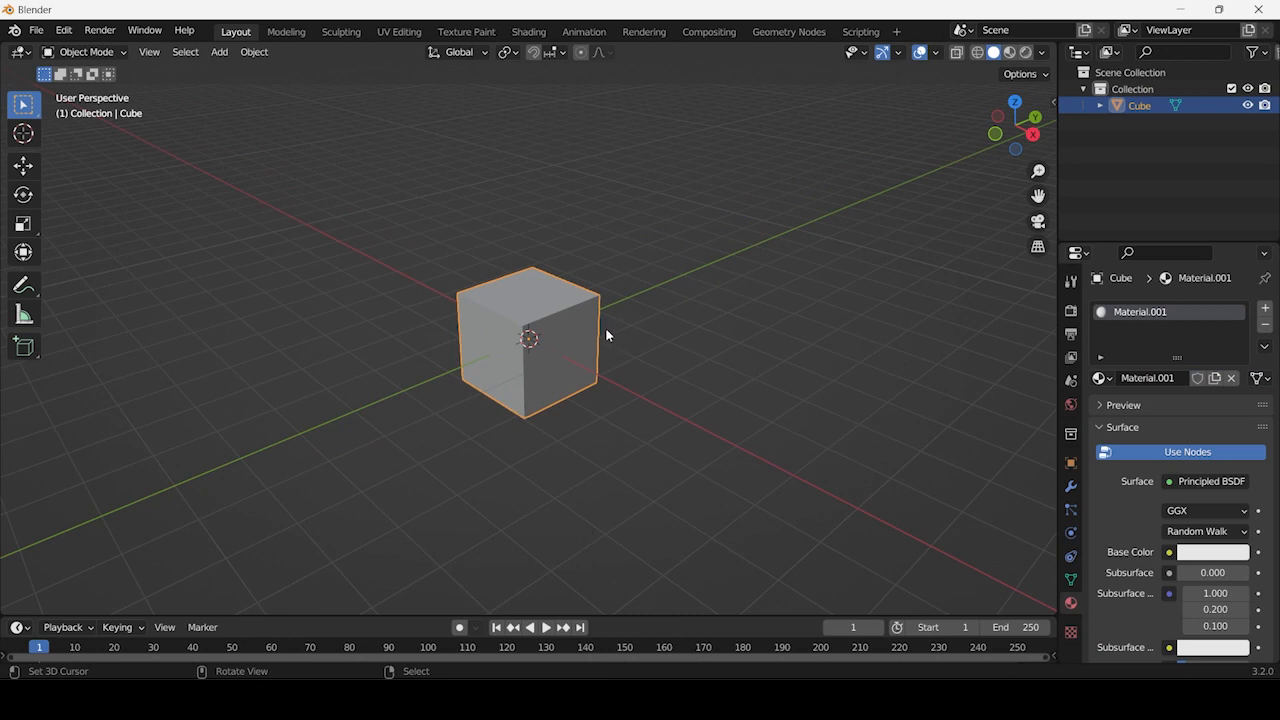
click(1264, 307)
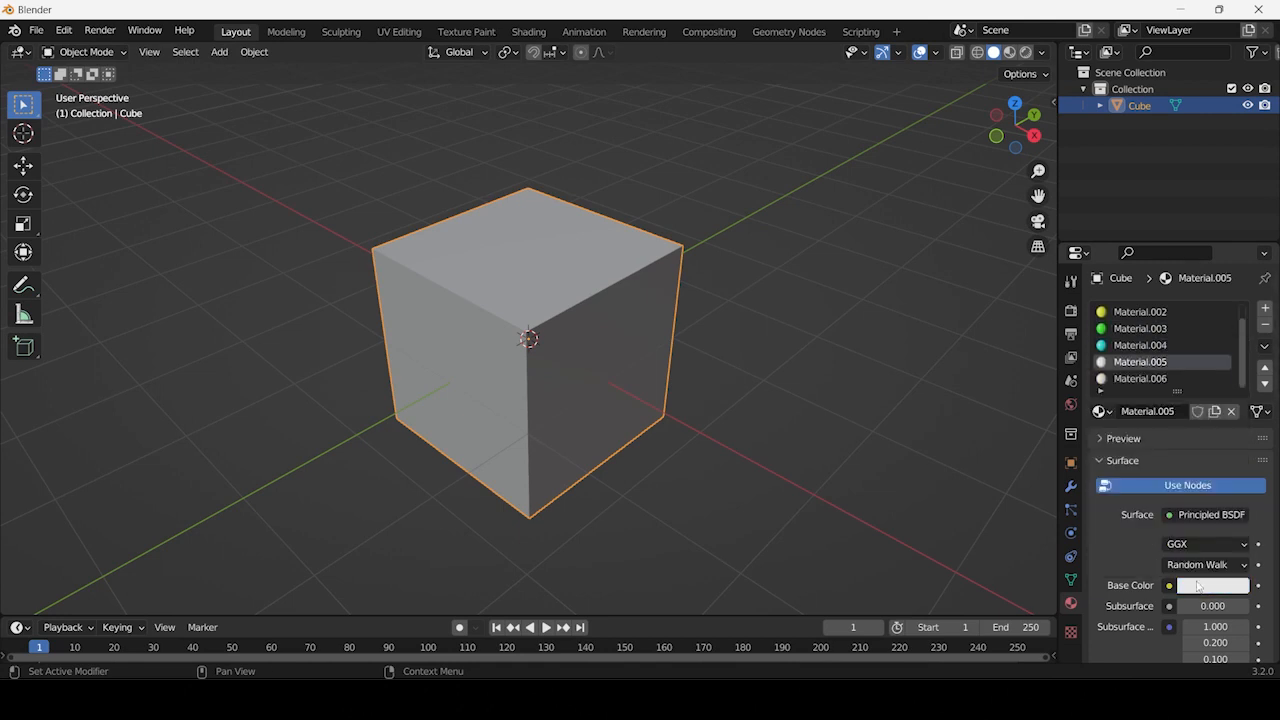
key(z)
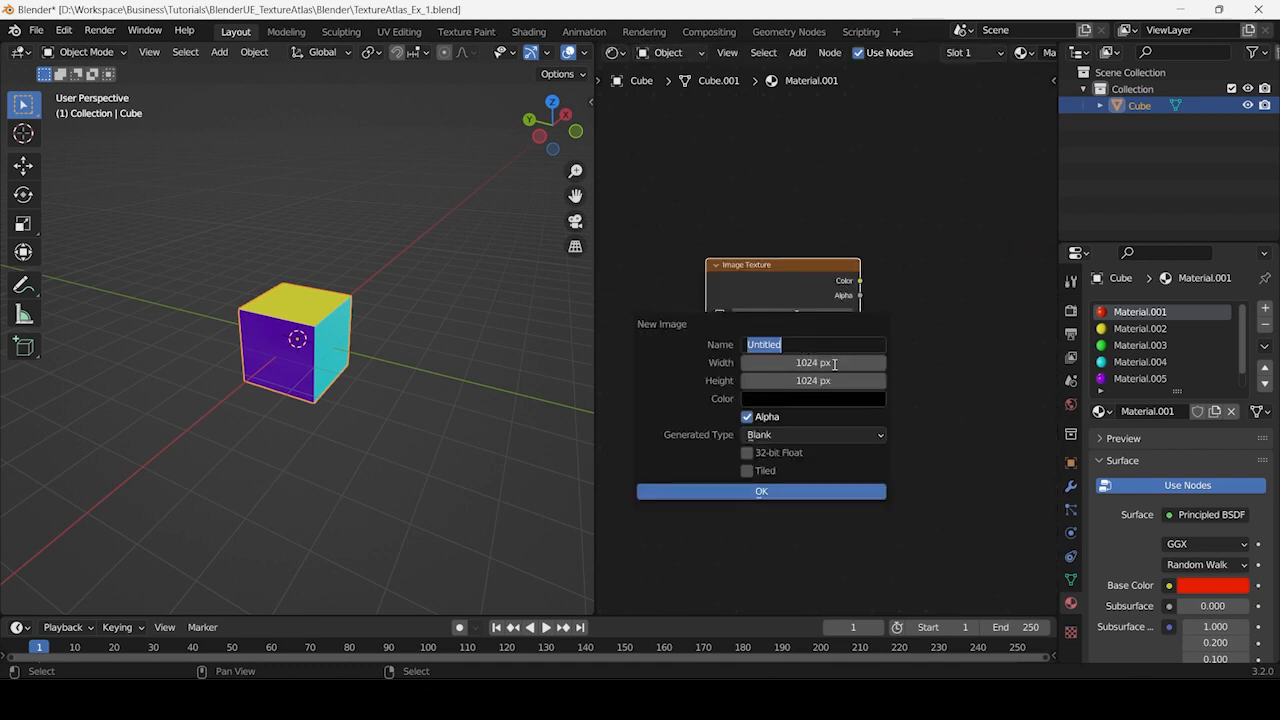
Create a blank 1024 × 1024 image named TextAtlas_1 in the image texture node.
text(TextAtlas_1)
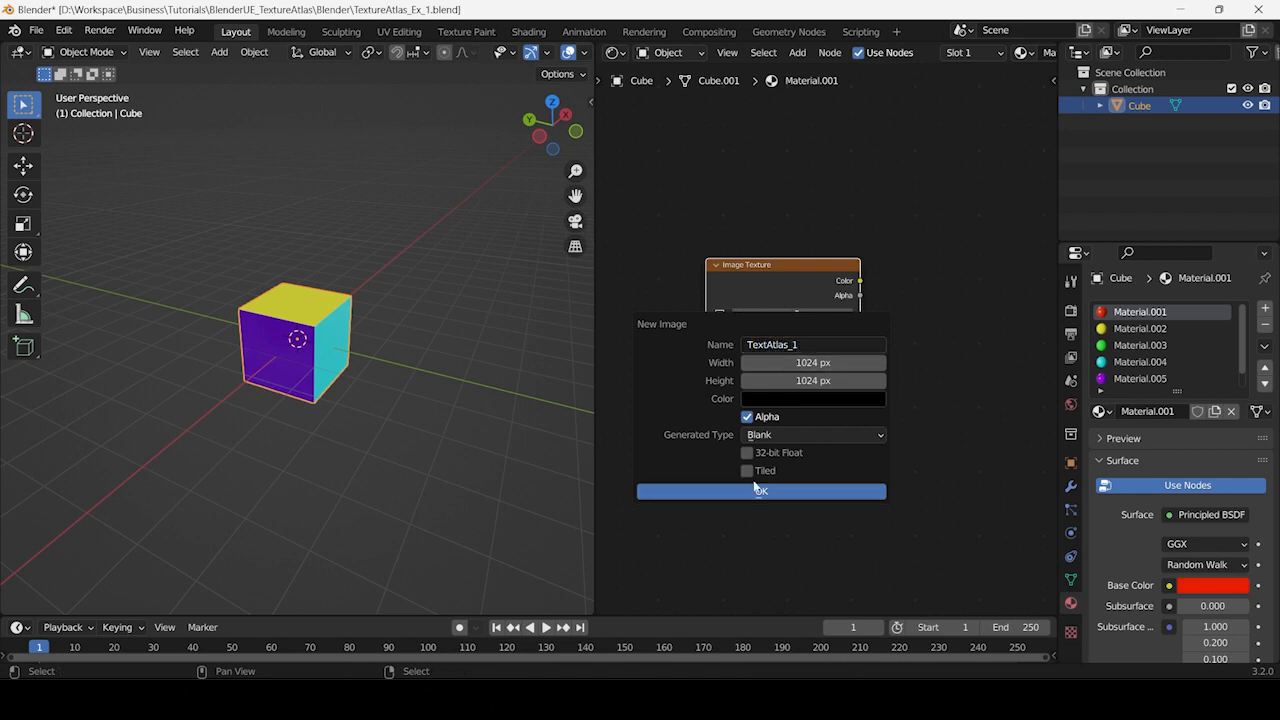
click(760, 491)
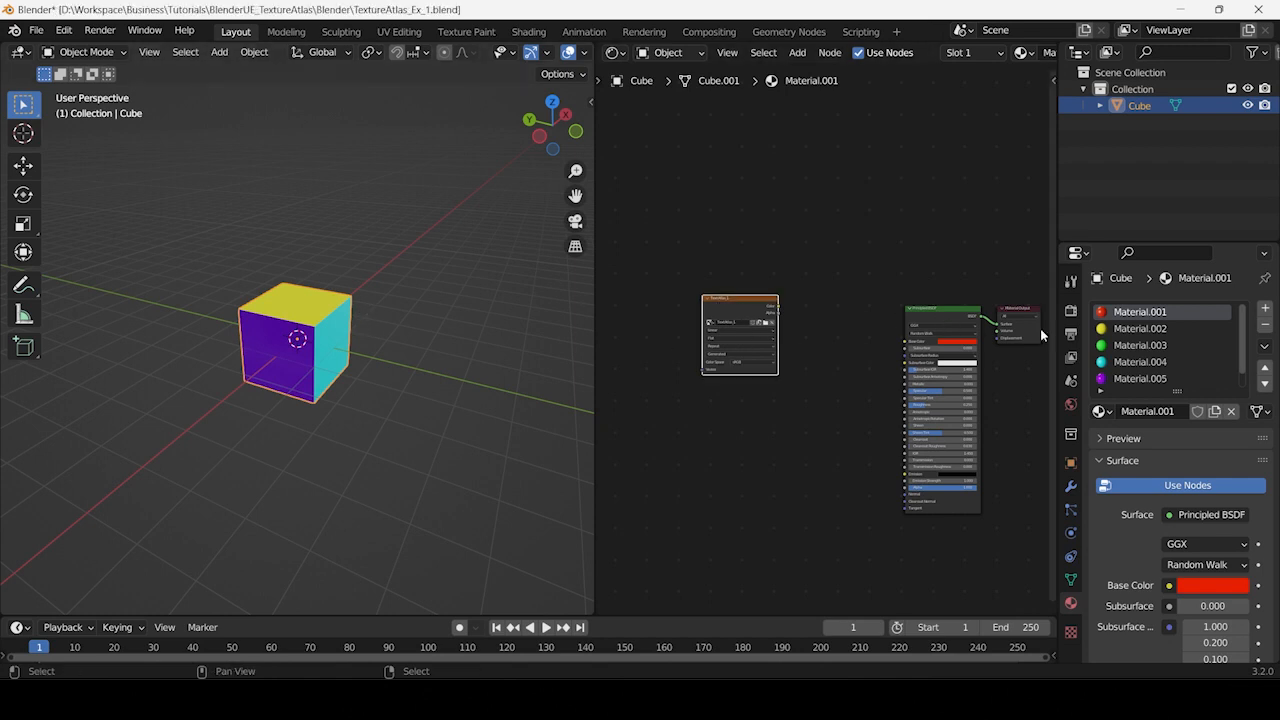
Copy the TextAtlas_1 node into Material.006, .005, .003 and the remaining materials.
click(1140, 345)
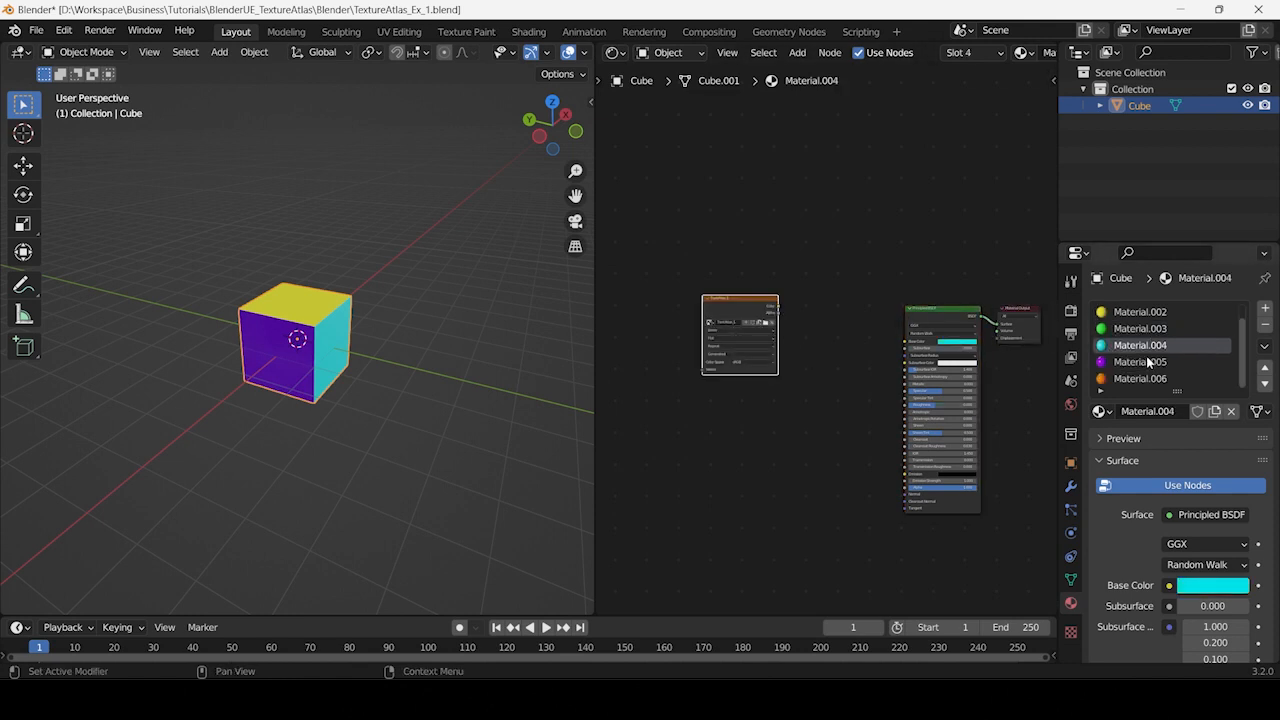
click(1140, 378)
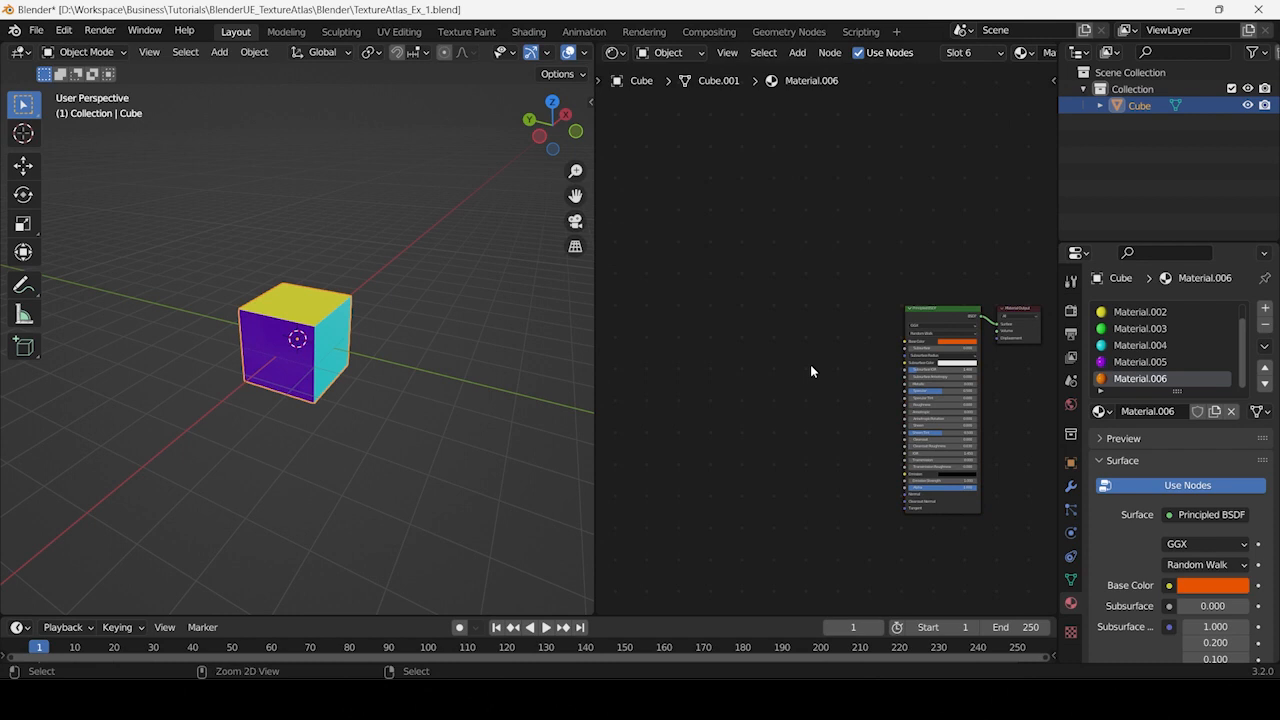
click(1140, 361)
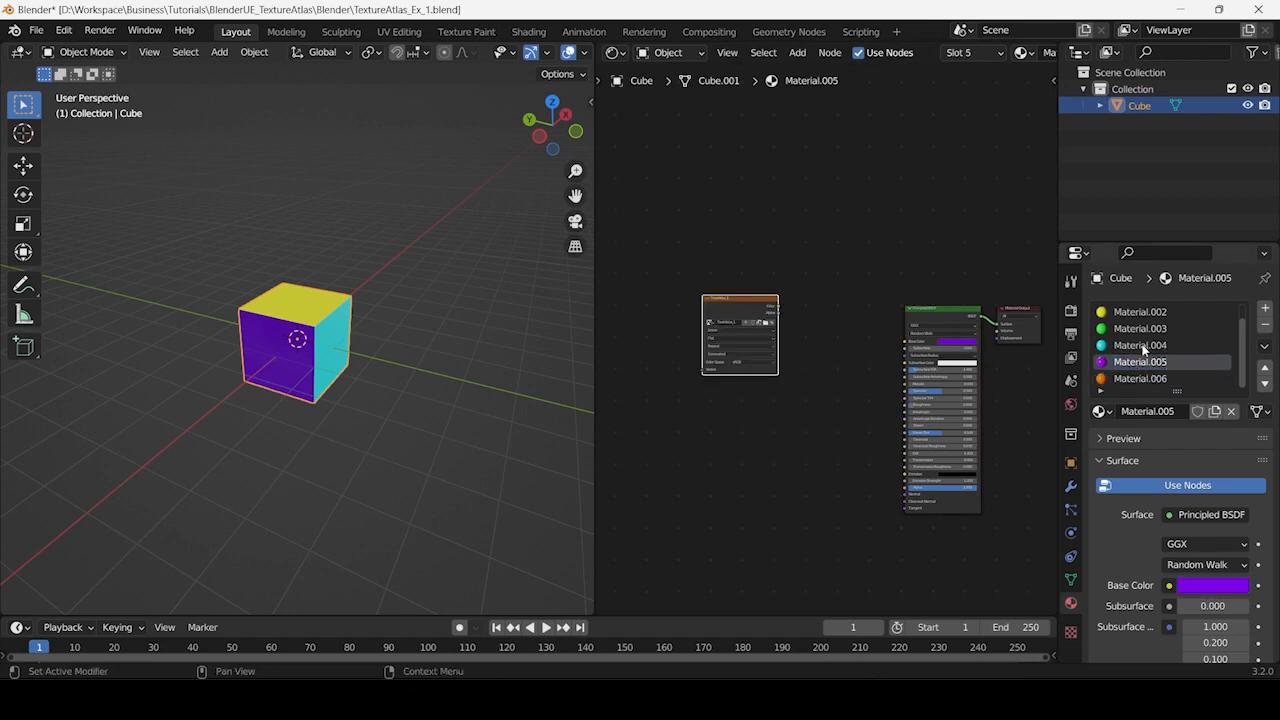
click(1140, 328)
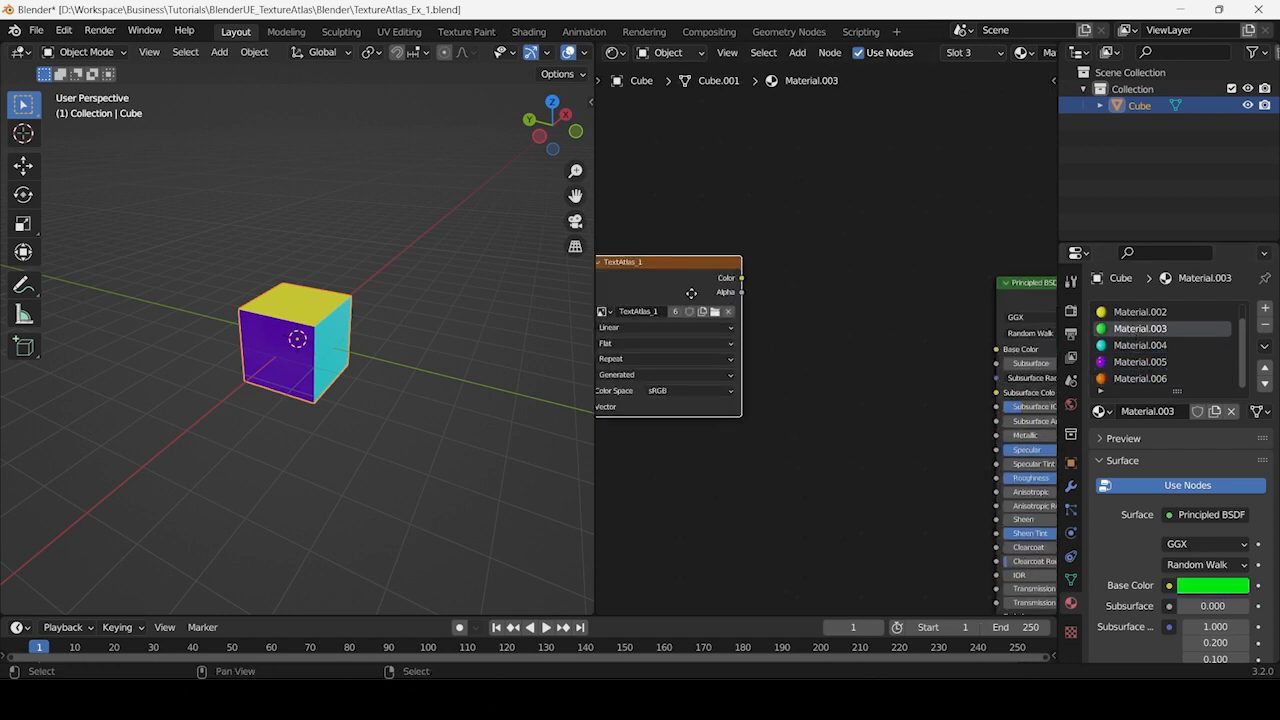
click(1140, 361)
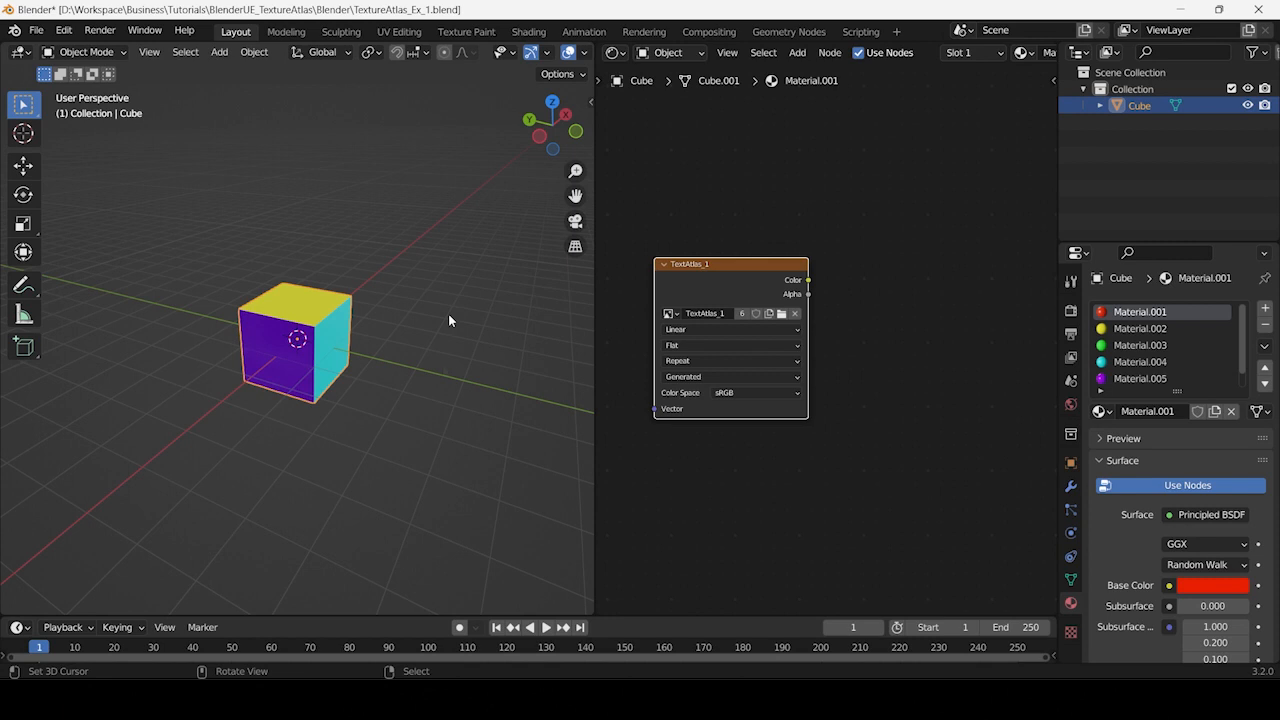
mouse_move(444, 371)
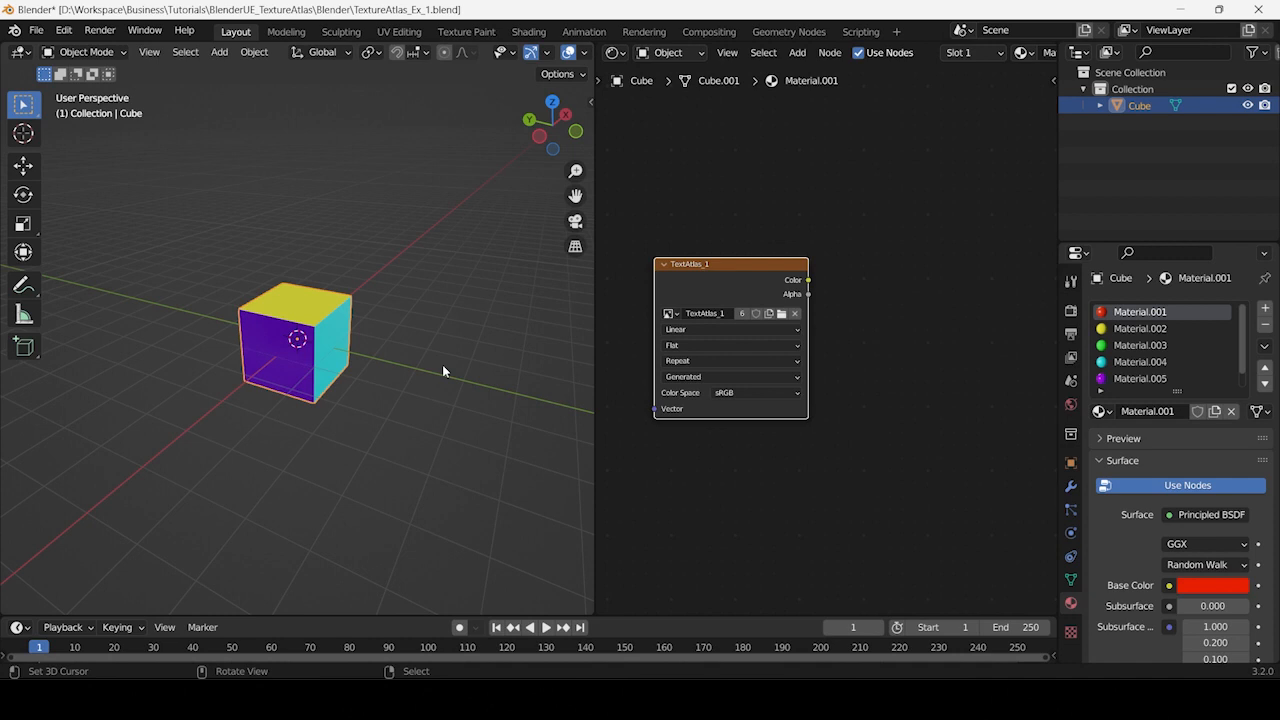
mouse_move(380, 125)
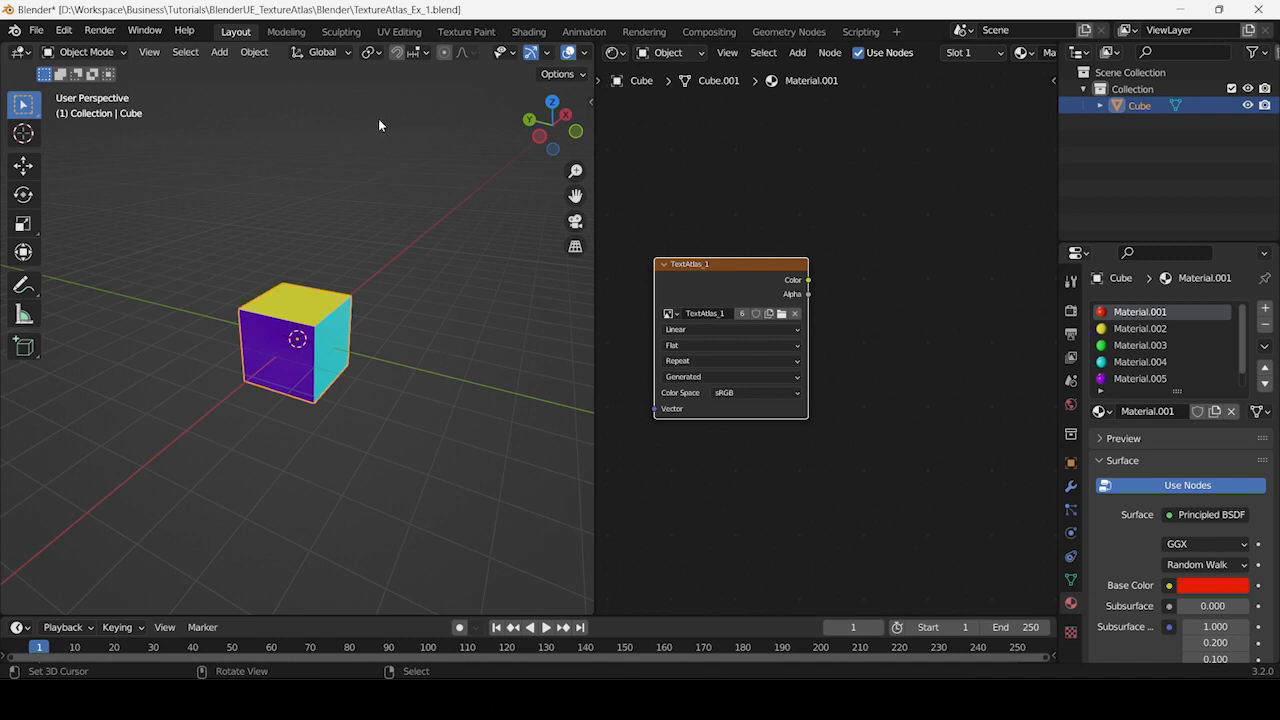
click(399, 31)
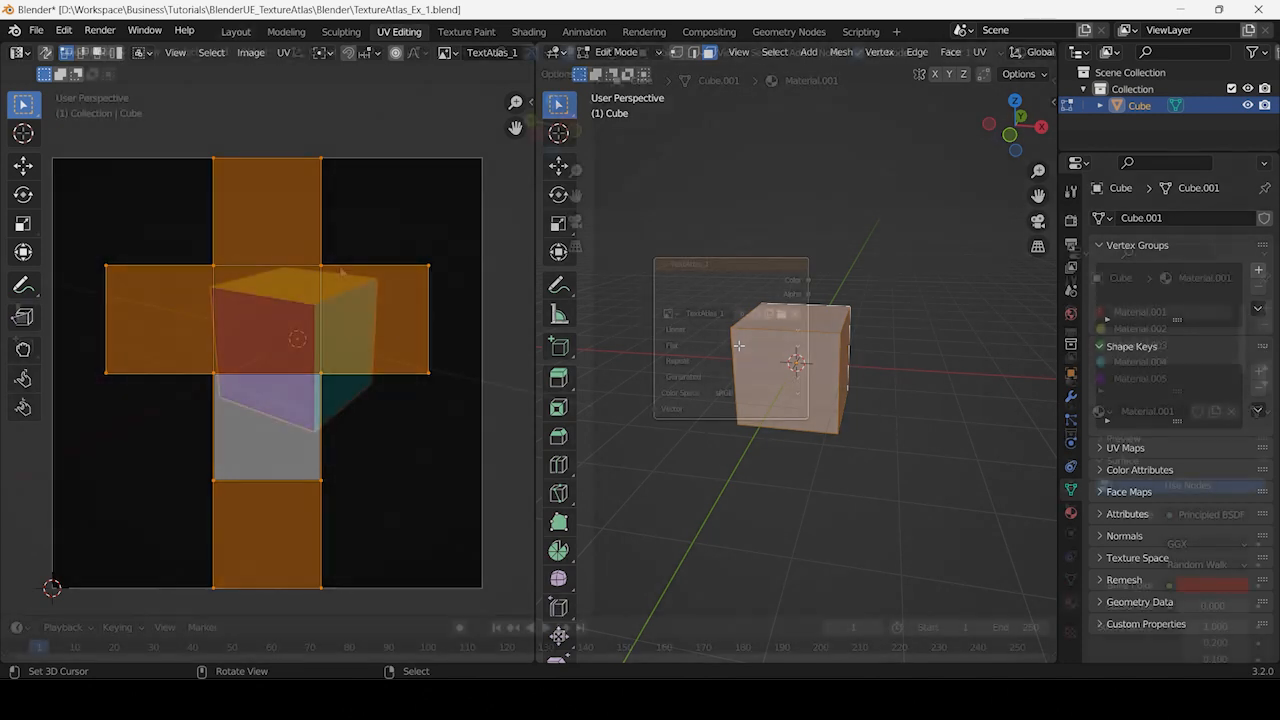
click(236, 31)
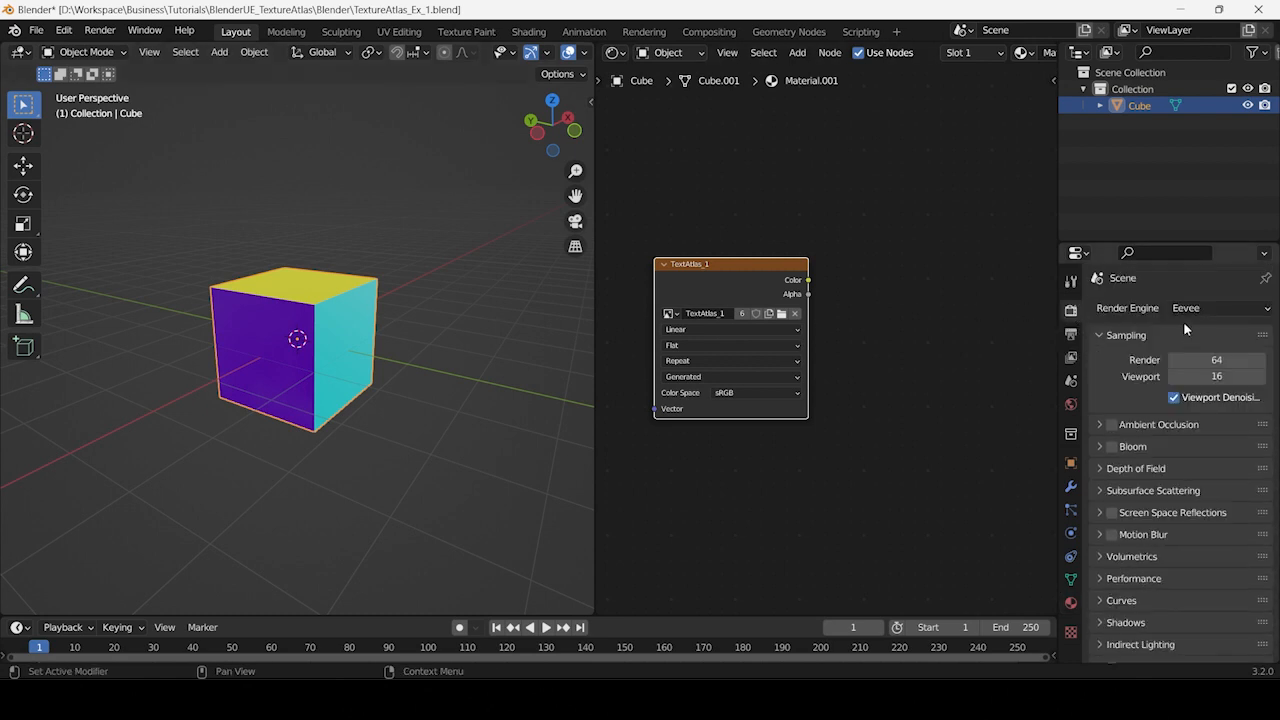
Switch to Cycles and set a Diffuse bake with Direct and Indirect off, Color only.
click(1215, 307)
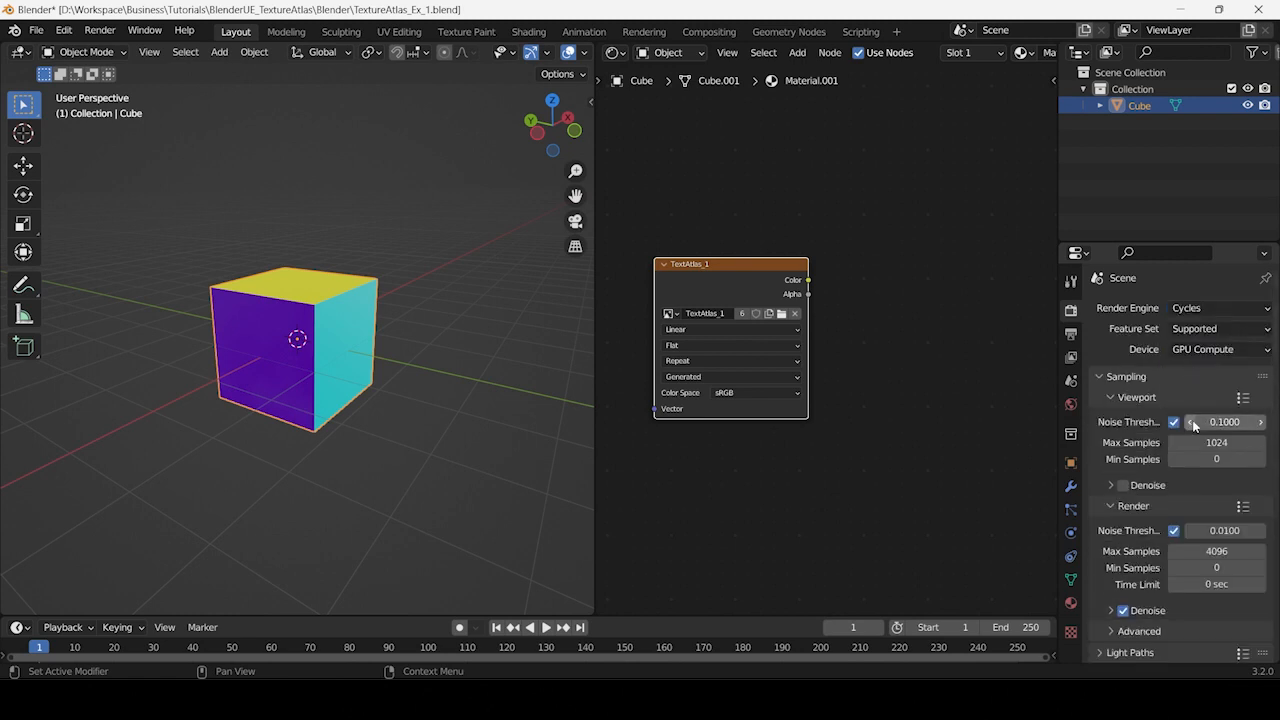
scroll(down, 3)
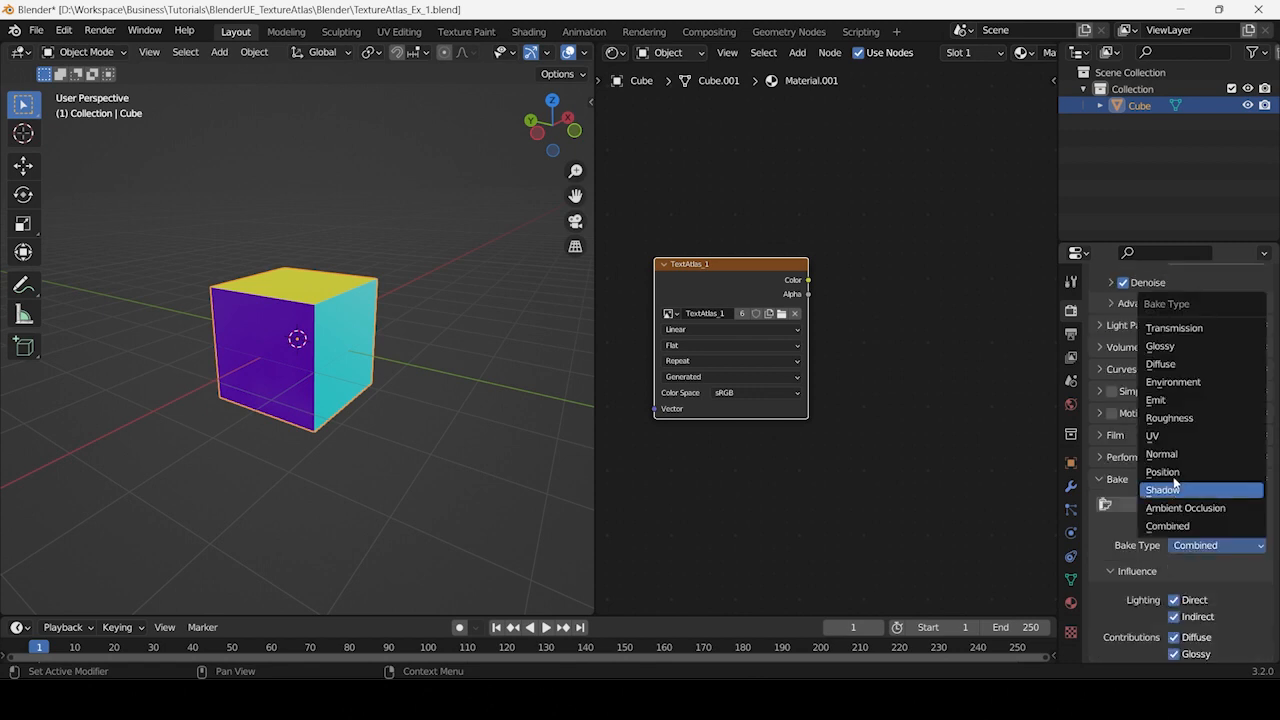
click(1160, 363)
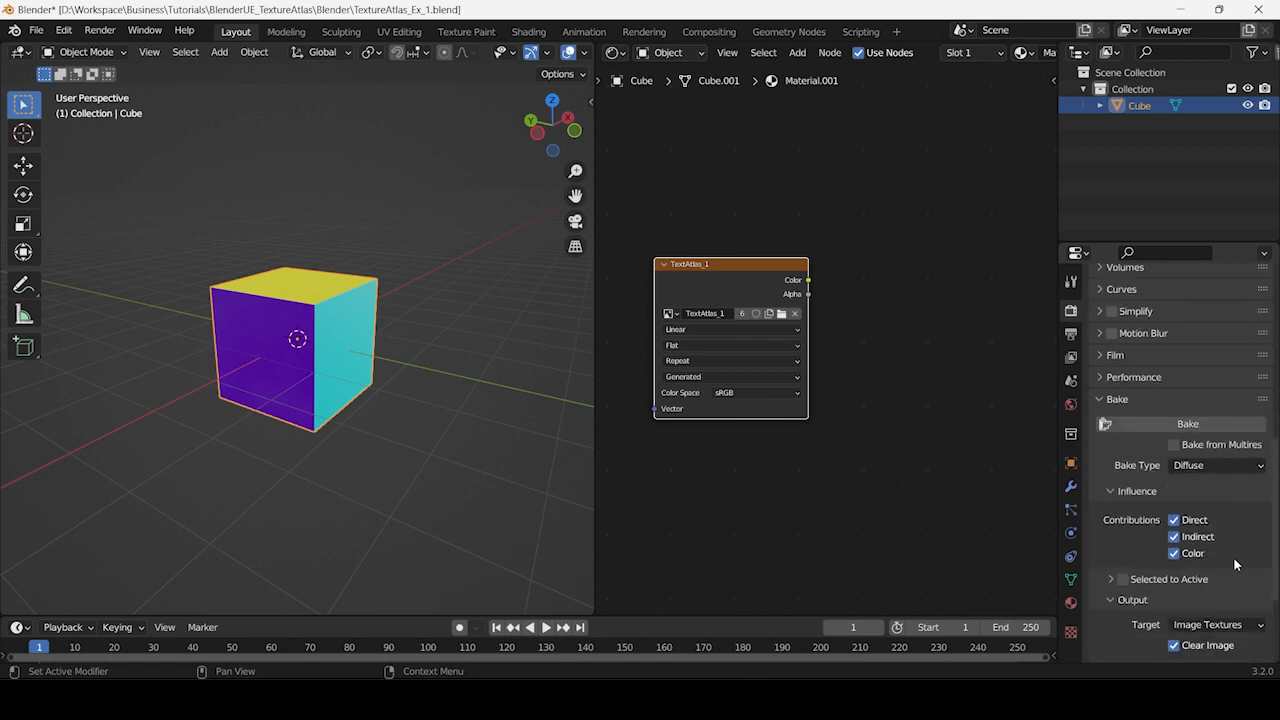
click(1174, 519)
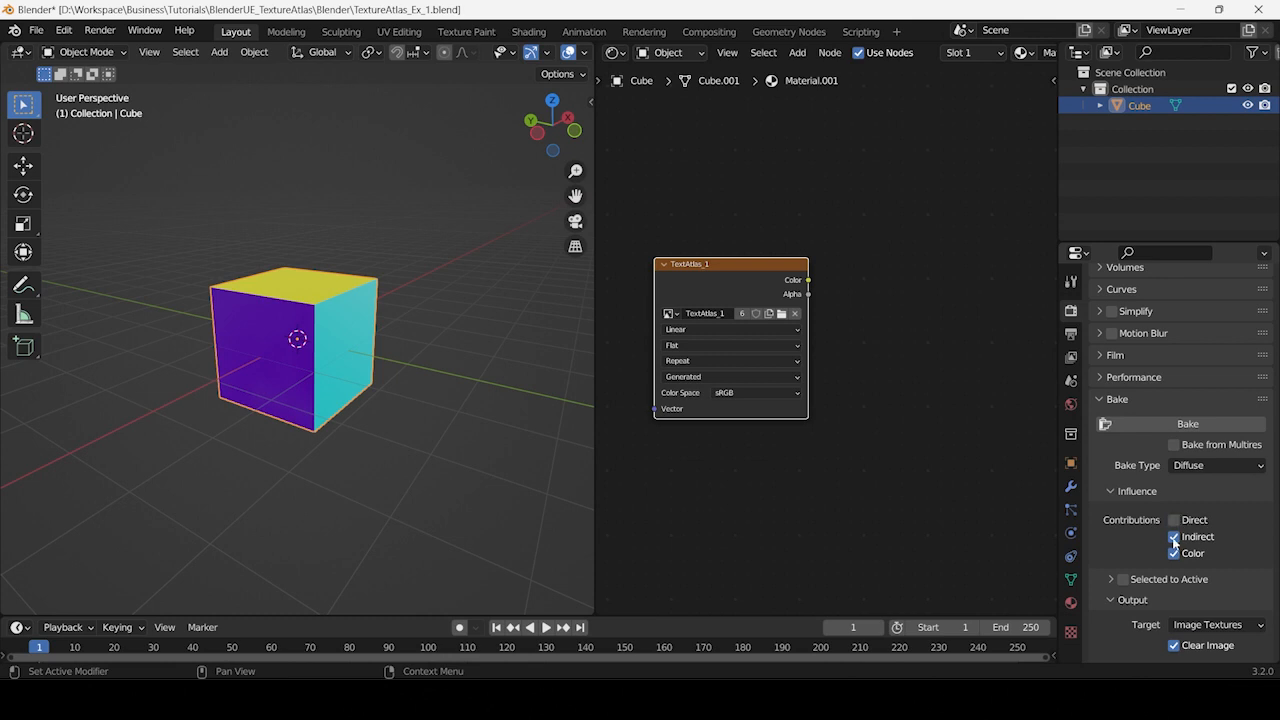
click(1174, 537)
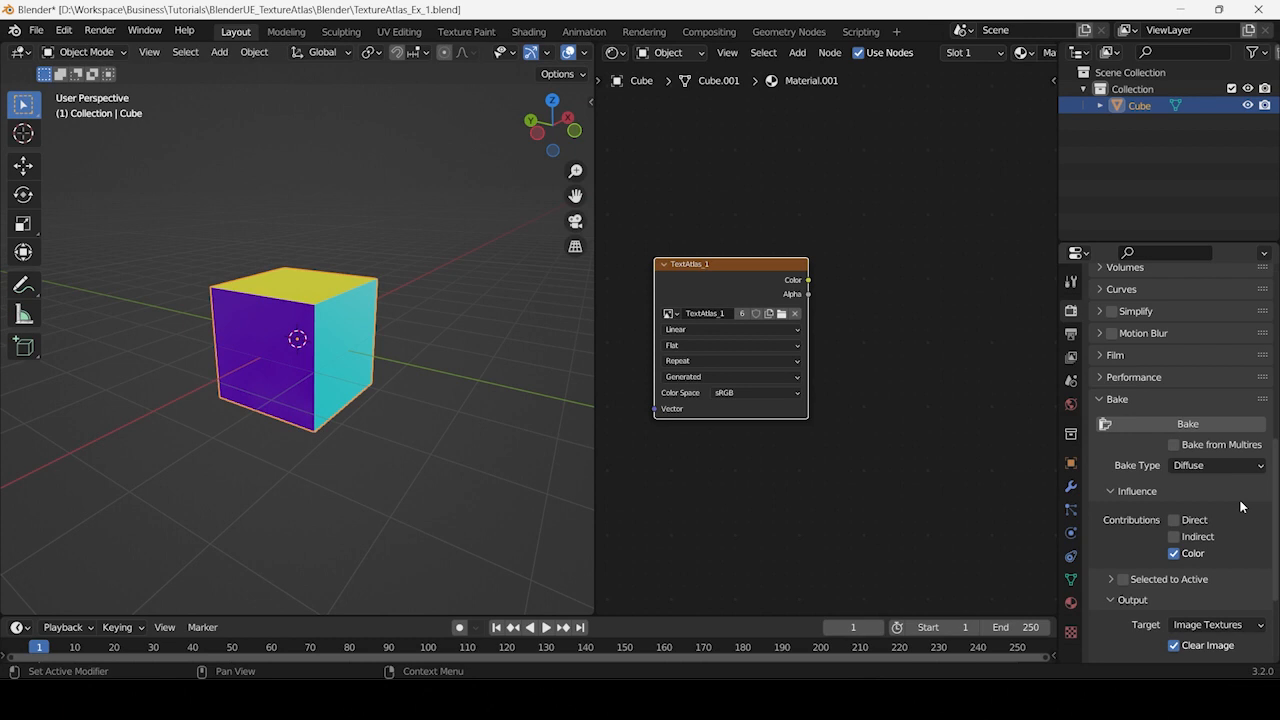
mouse_move(300, 312)
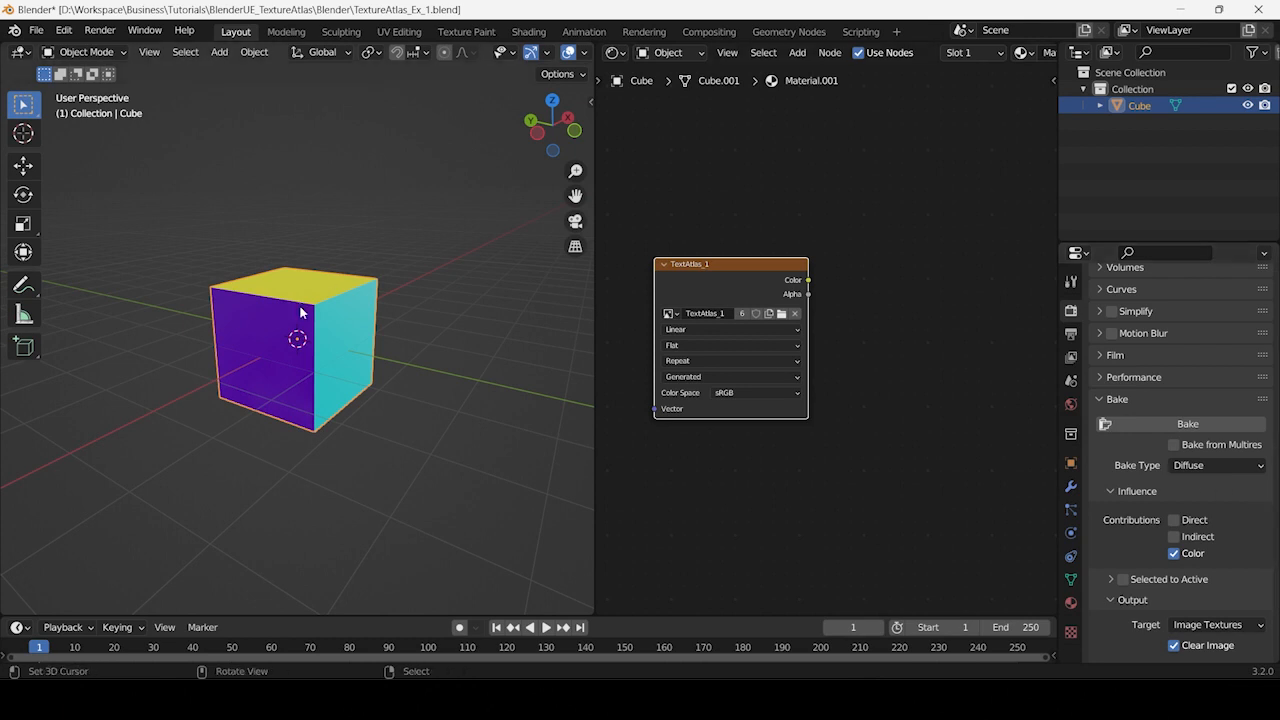
click(1187, 423)
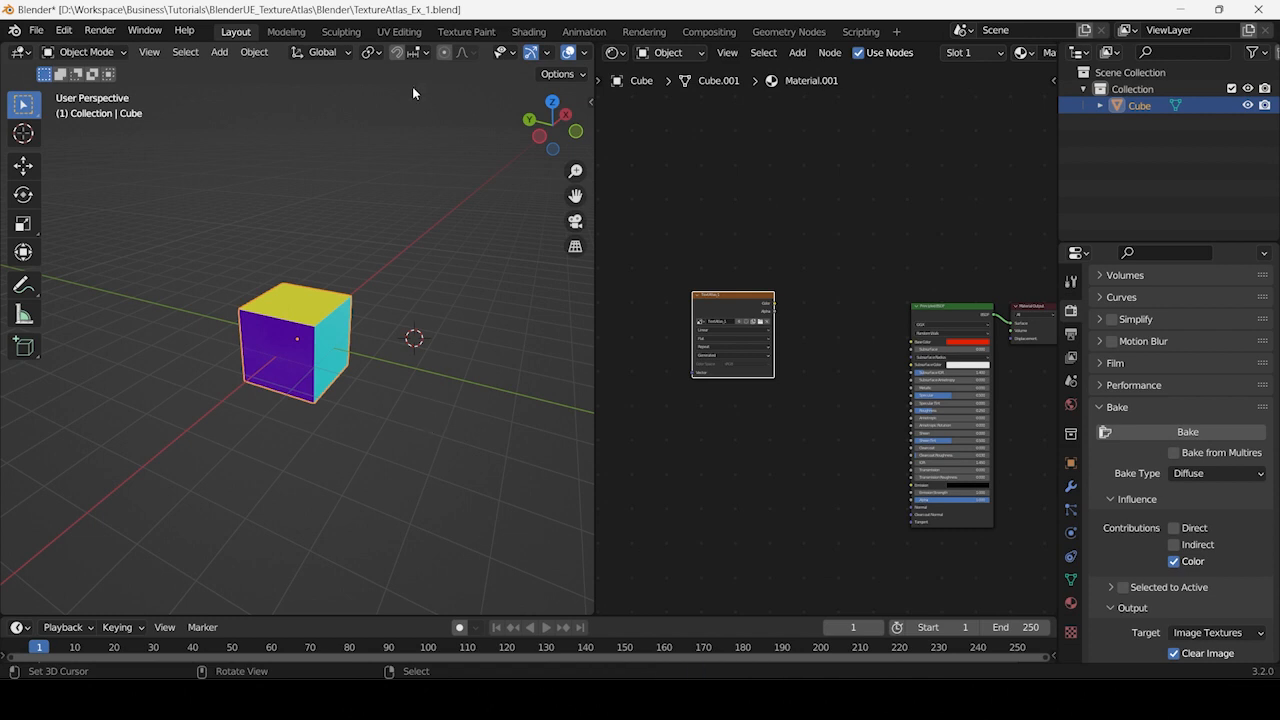
click(399, 31)
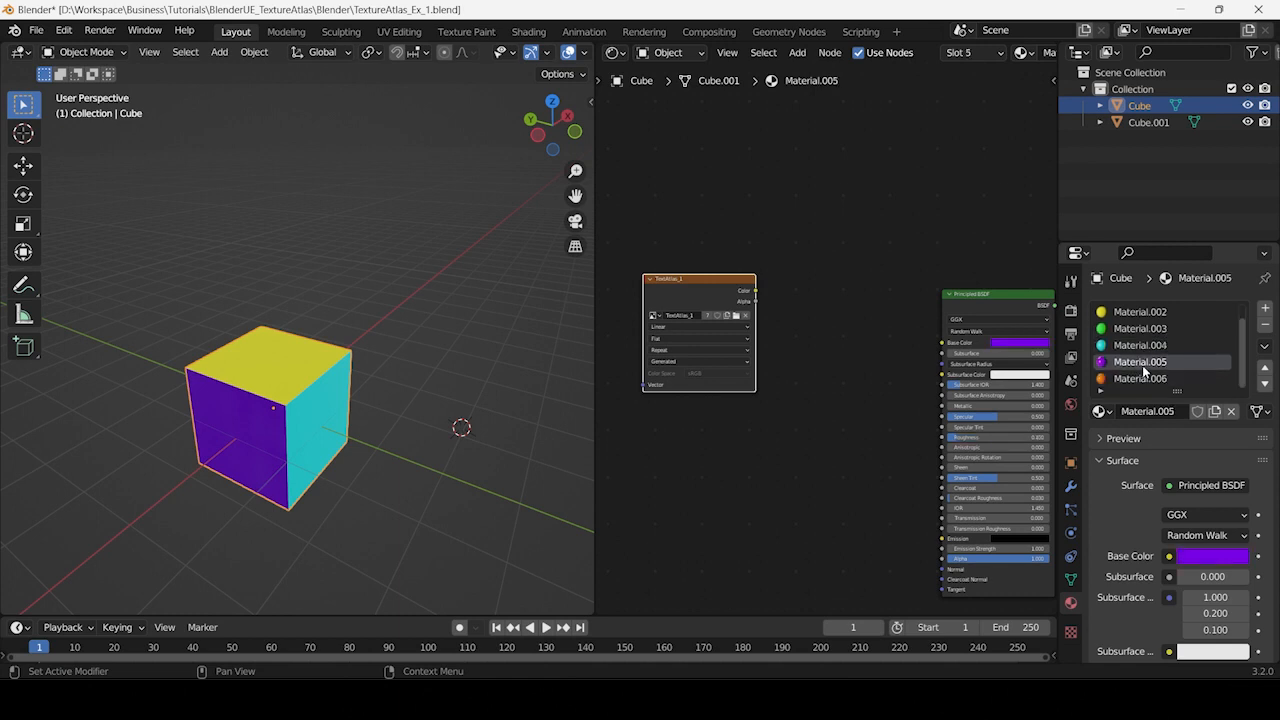
Bake roughness into TextAtlas_1 and view the grey cross-shaped result in UV Editing.
click(1140, 378)
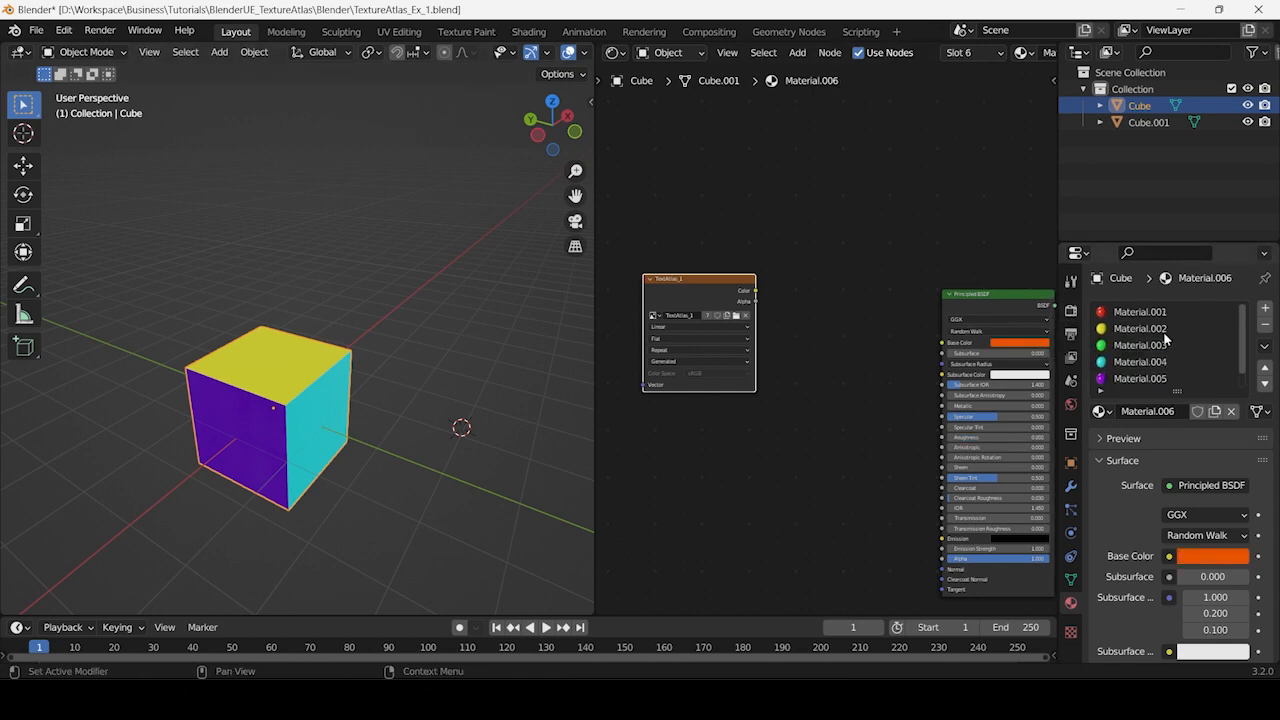
click(1138, 311)
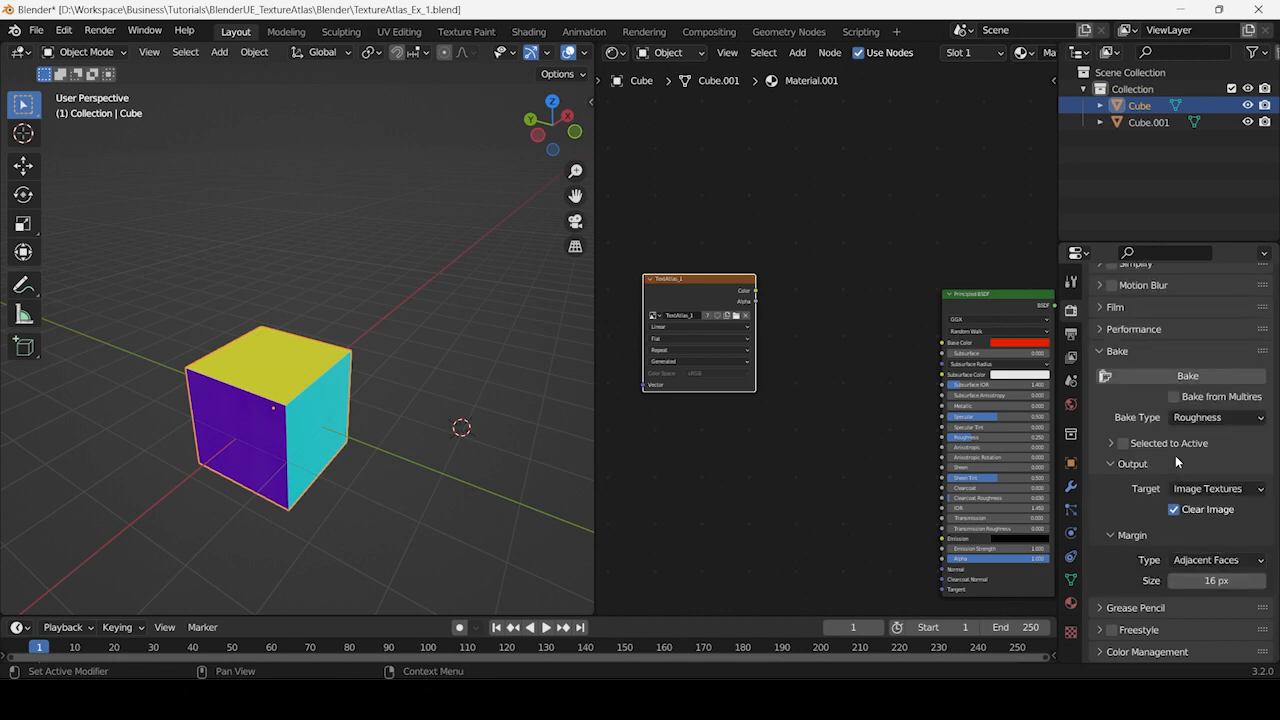
click(1187, 375)
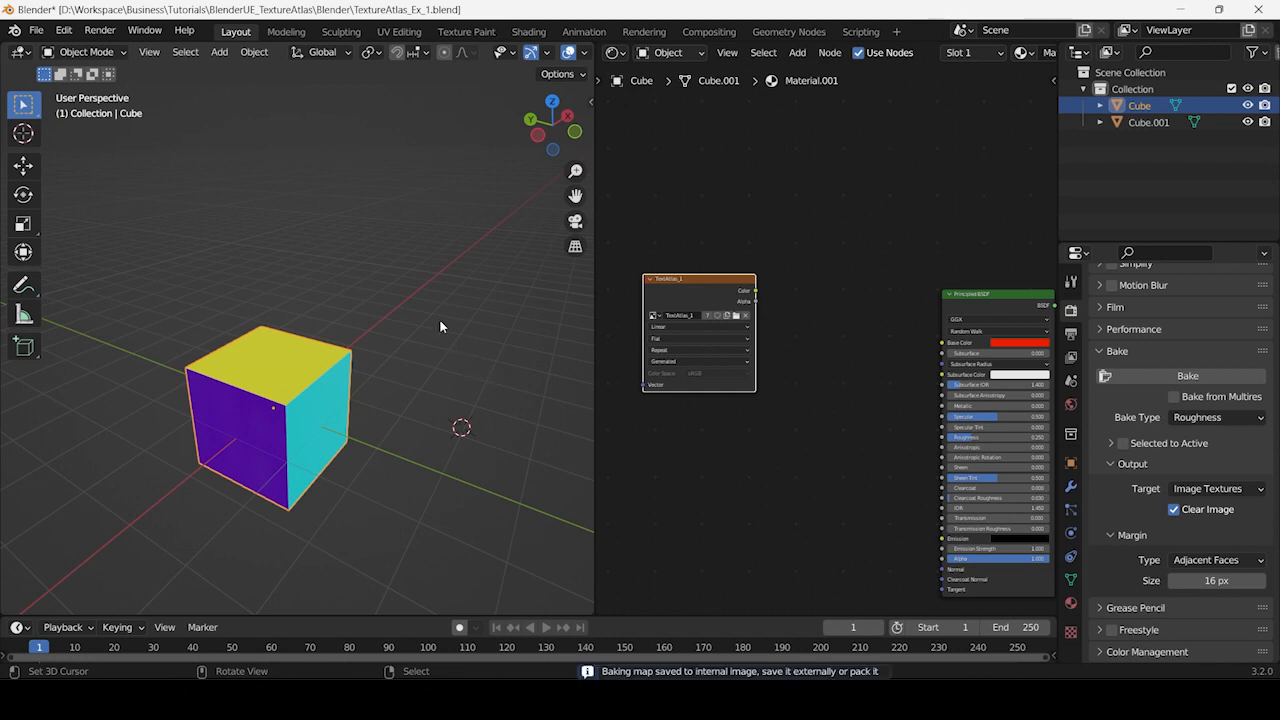
click(399, 31)
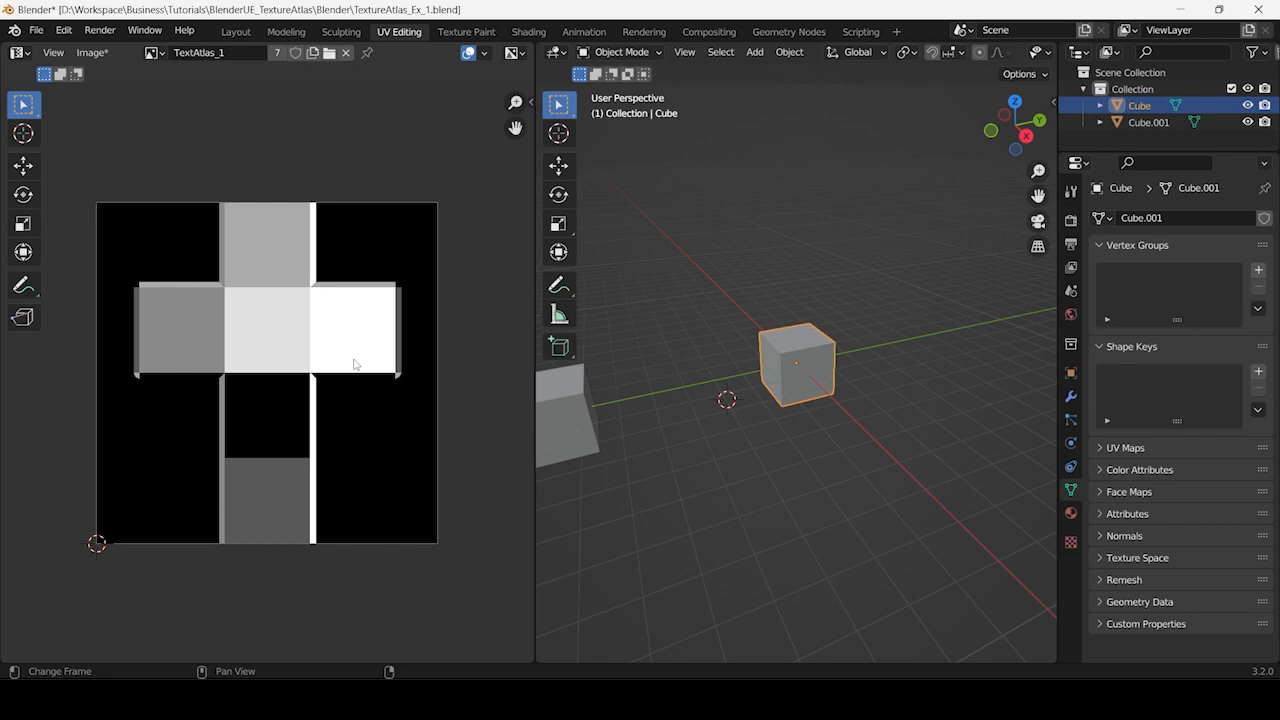
Return to Layout and change the bake type from Roughness to Normal.
click(236, 31)
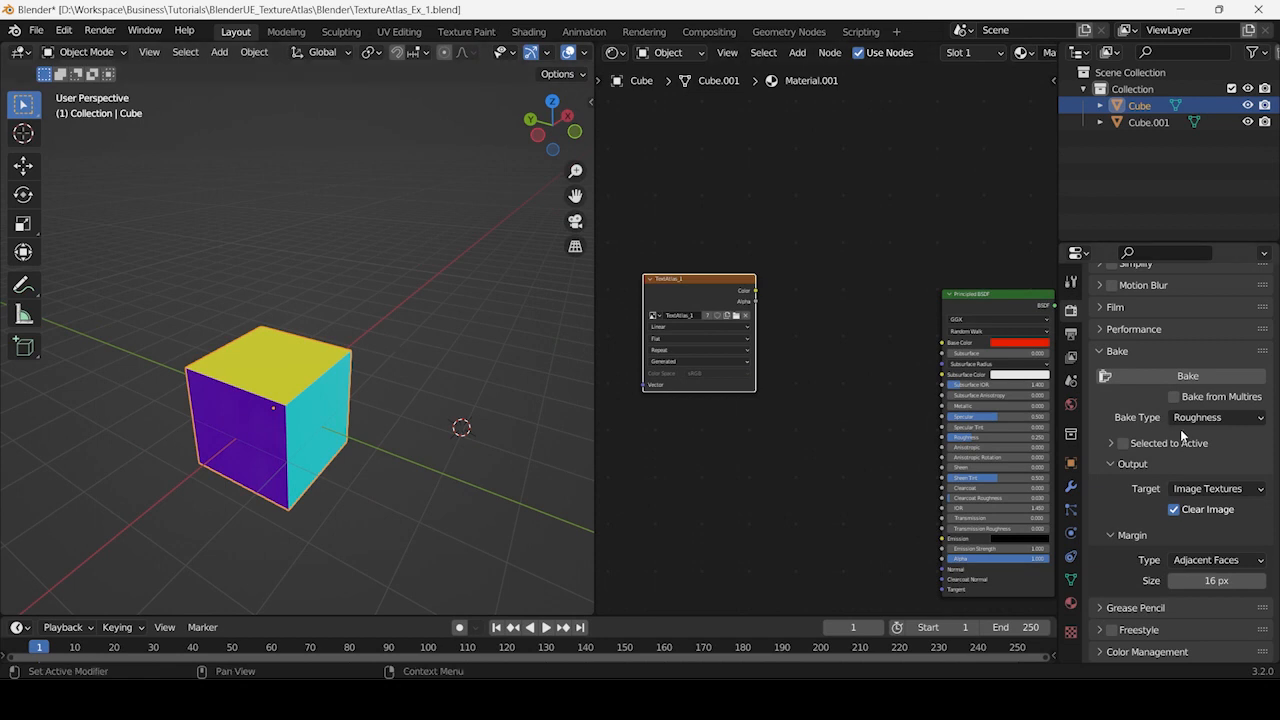
click(1217, 417)
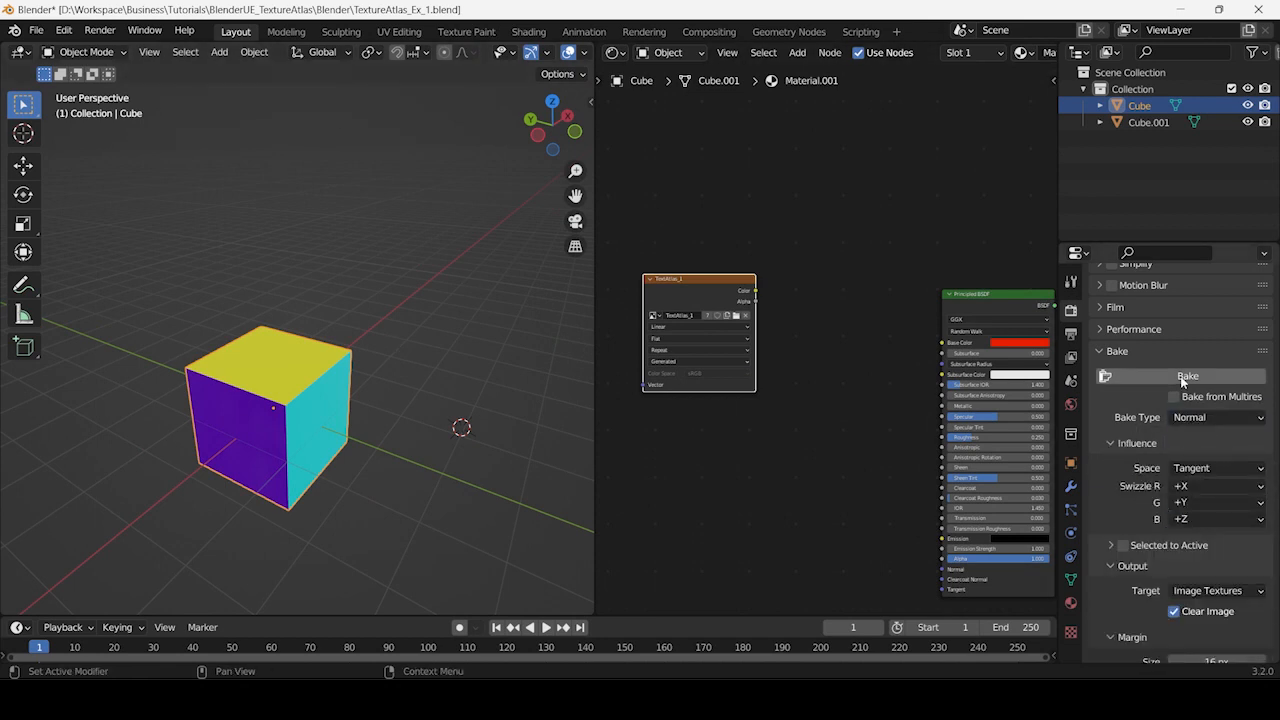
Bake the tangent-space normal map and check its flat blue result in UV Editing.
click(1187, 375)
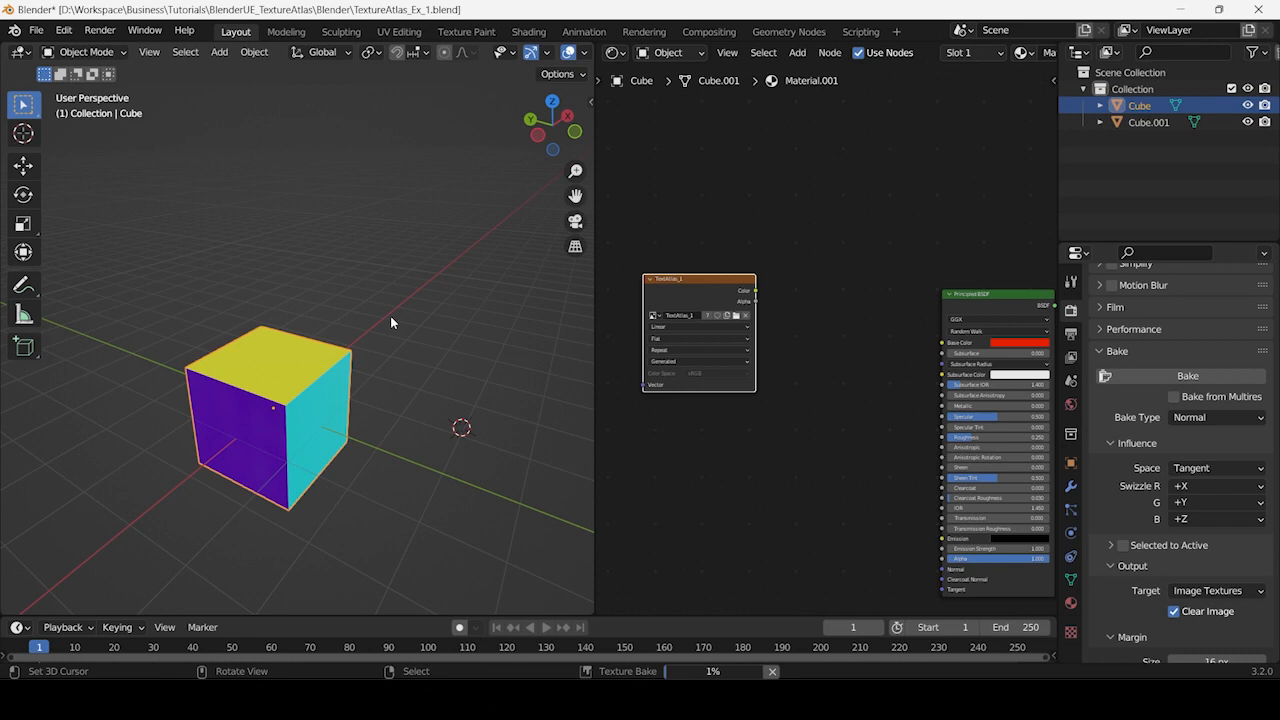
click(399, 31)
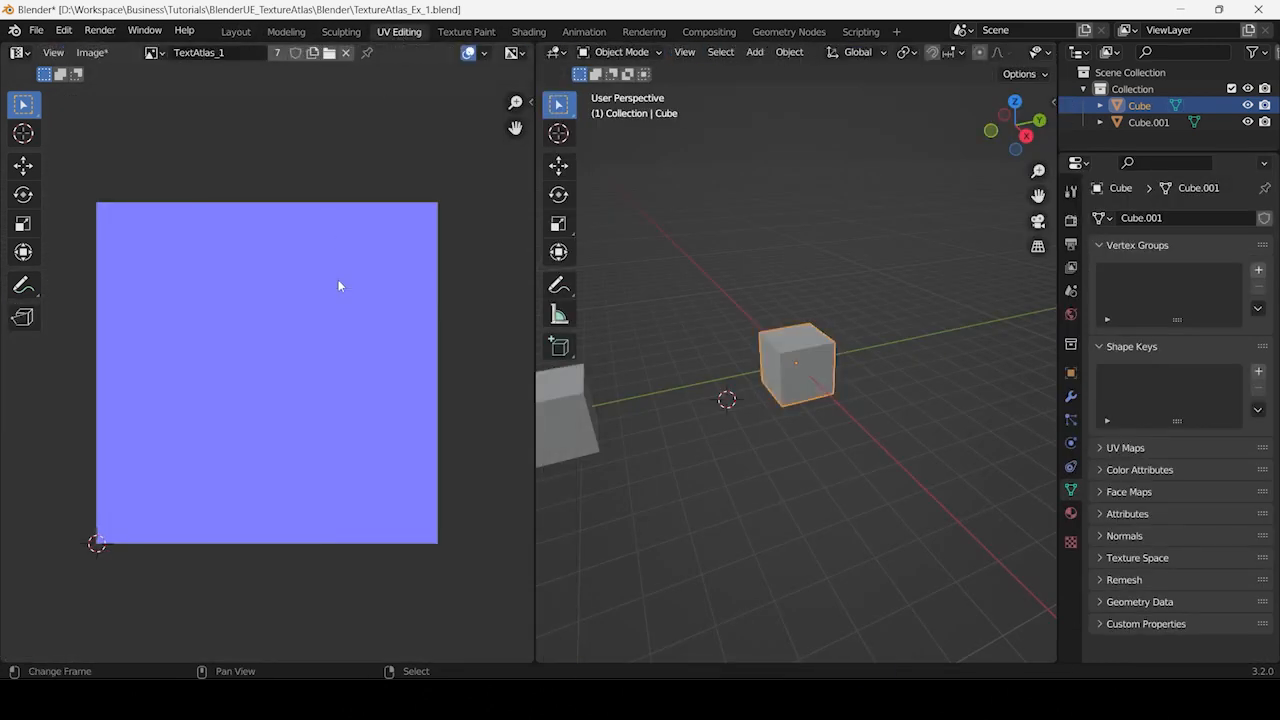
click(236, 31)
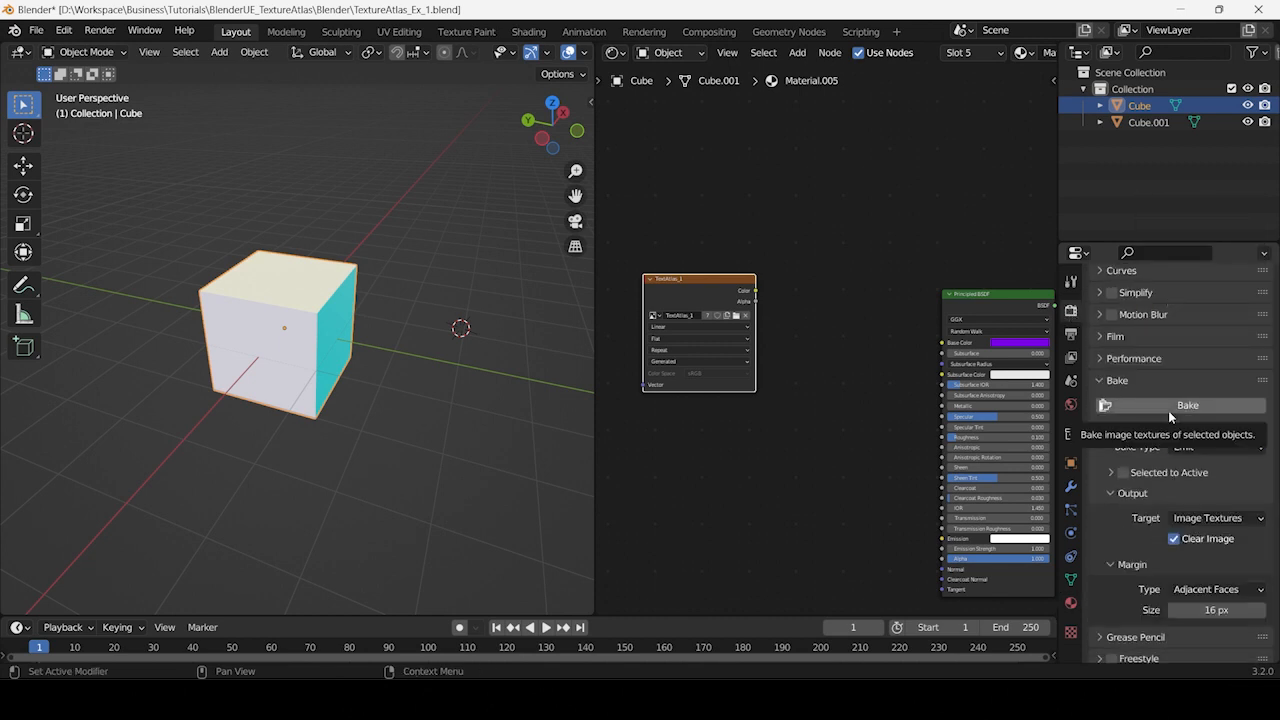
Bake the Emit map, then inspect Cube.001's atlas-textured faces.
click(1187, 405)
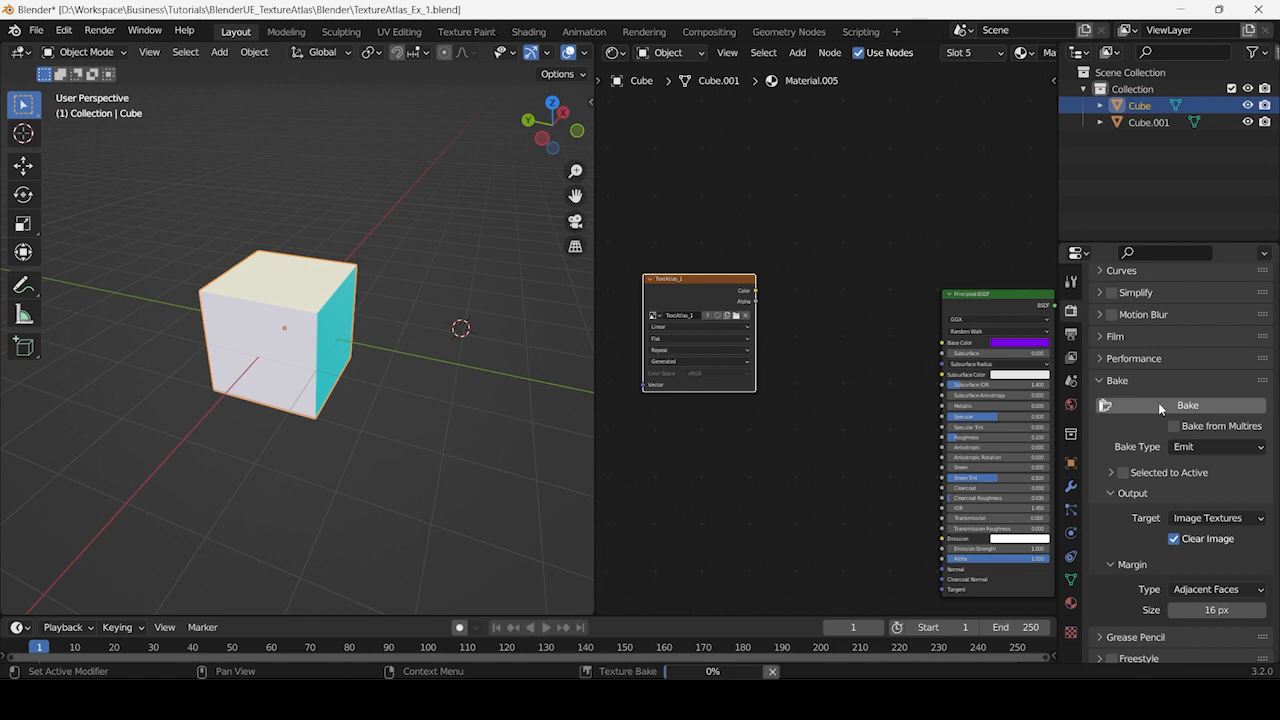
click(1188, 405)
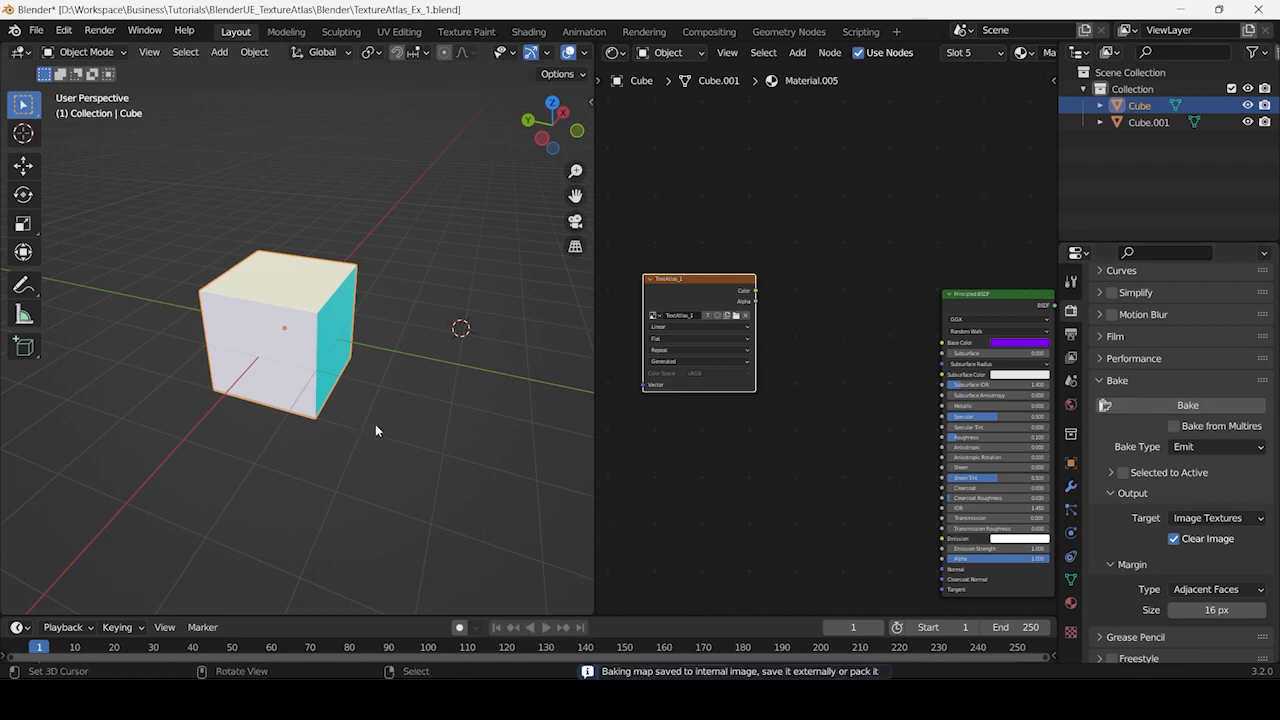
click(399, 31)
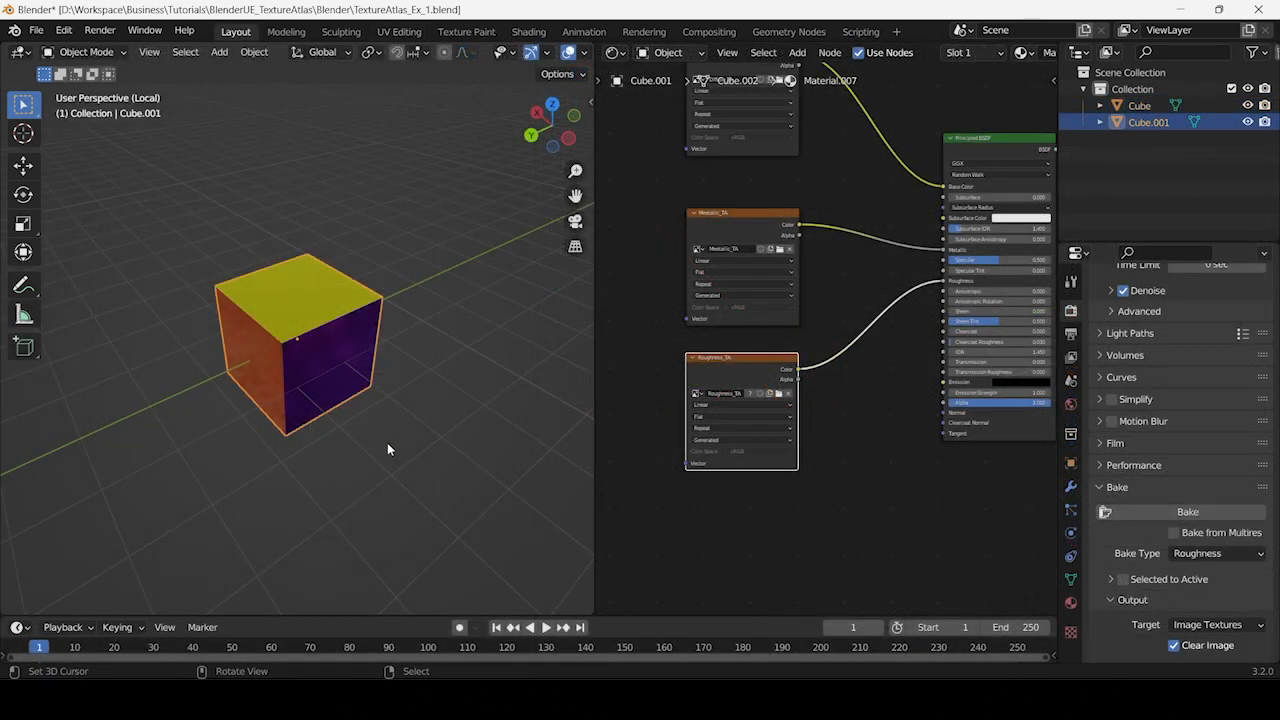
drag(388, 449, 295, 400)
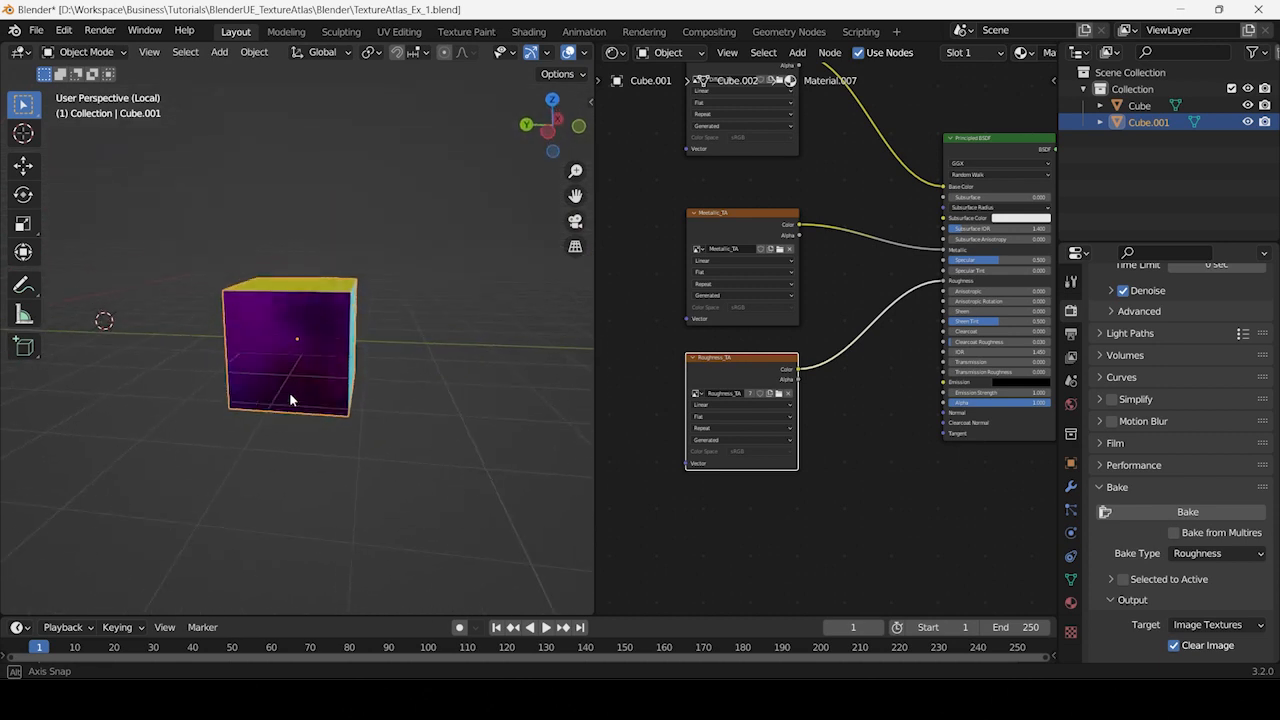